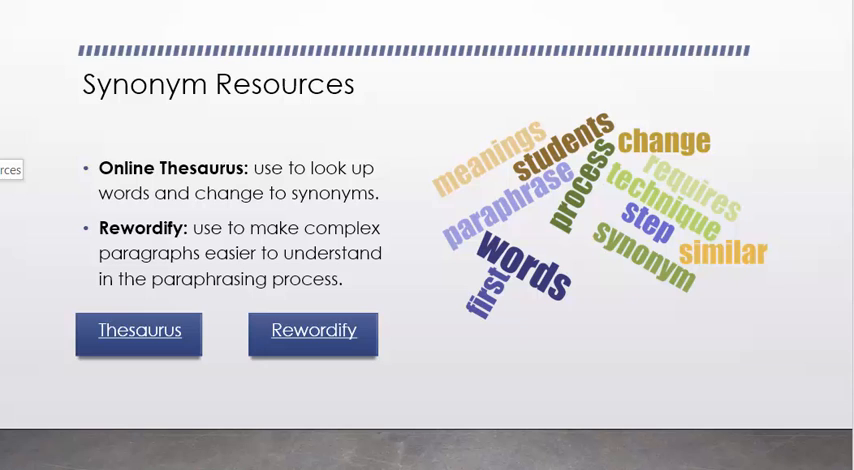
- Search Thesaurus.com for 'clear' and browse synonyms like fair, sunny and crystal
{"action": "left_click", "coordinate": [138, 331]}
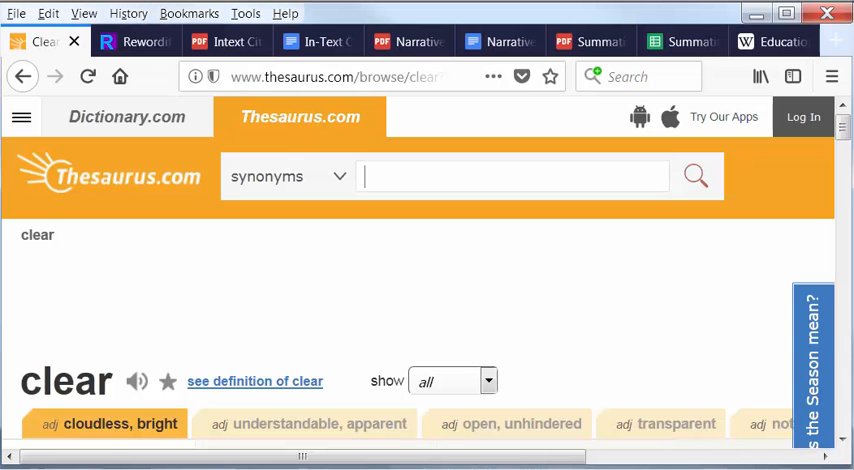
{"action": "left_click", "coordinate": [512, 176]}
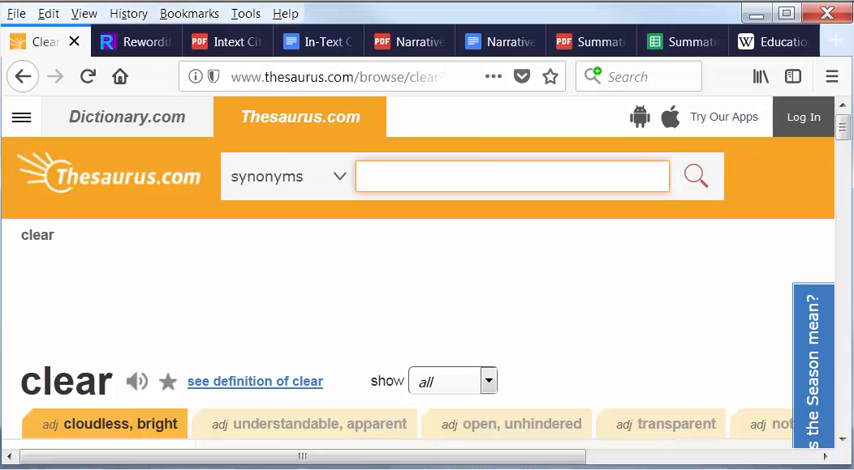
{"action": "type", "text": "clear"}
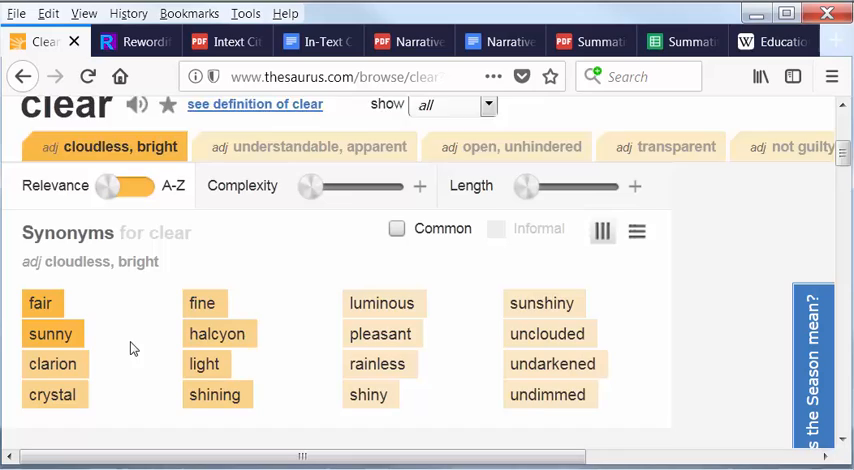
{"action": "scroll", "scroll_direction": "down", "scroll_amount": 3}
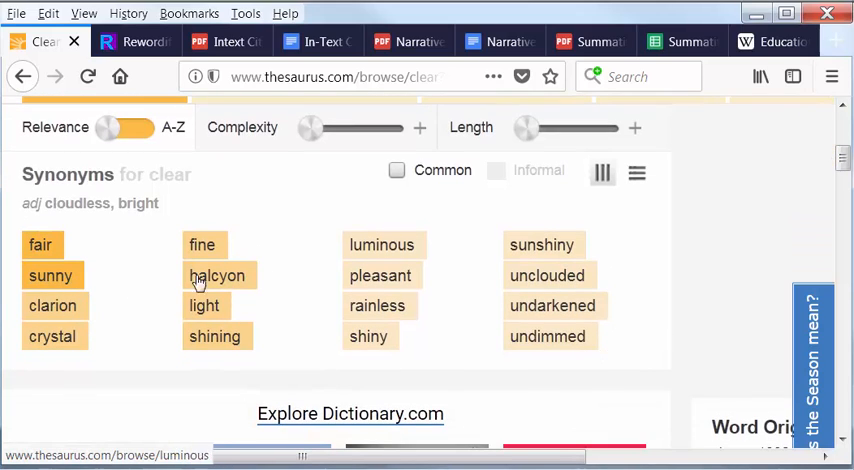
{"action": "mouse_move", "coordinate": [485, 295]}
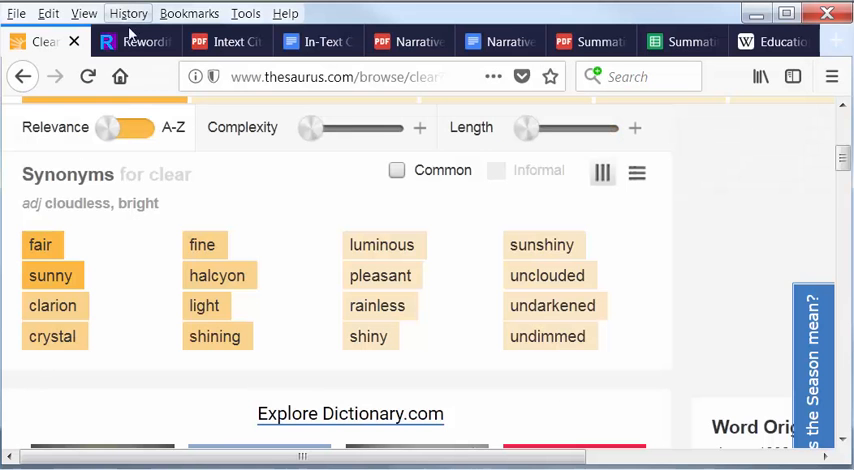
- Rewordify the pasted educational assessment paragraph and scroll through the simplified result
{"action": "left_click", "coordinate": [135, 41]}
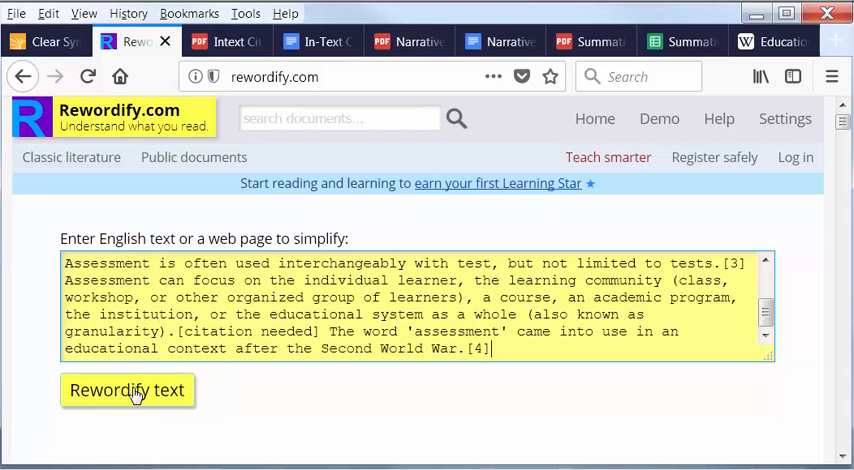
{"action": "left_click", "coordinate": [127, 390]}
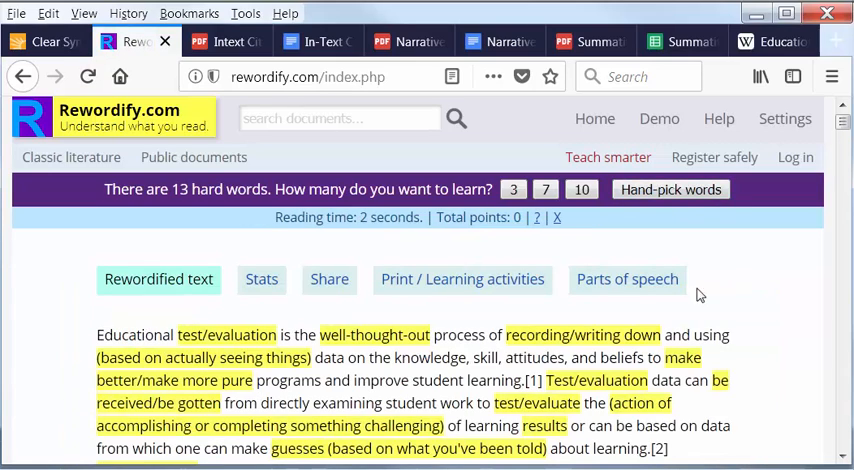
{"action": "scroll", "scroll_direction": "down", "scroll_amount": 3}
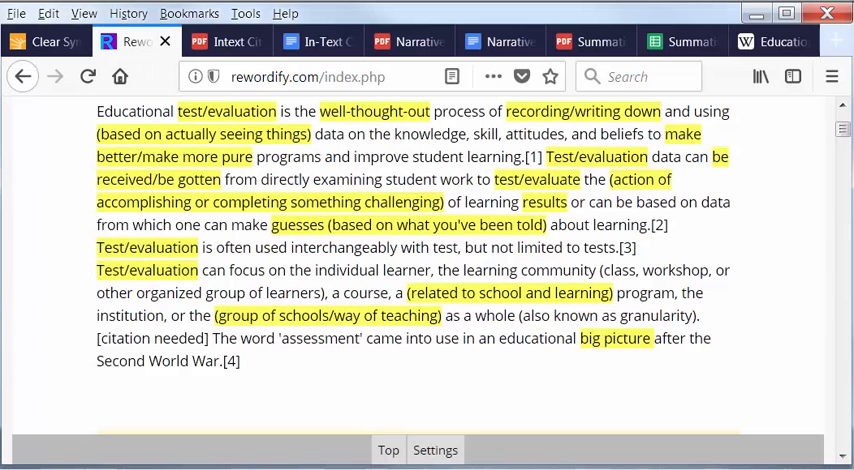
- View the Intext Citation Guide PDF's parenthetical and narrative citation table in Drive
{"action": "left_click", "coordinate": [225, 41]}
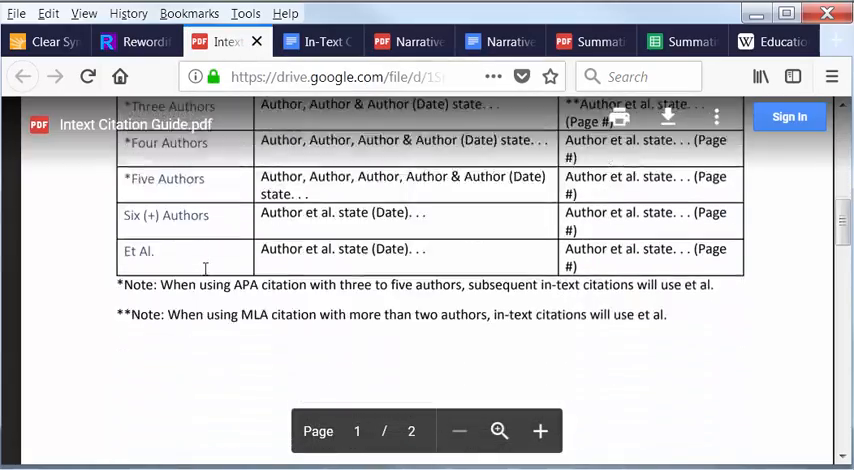
{"action": "scroll", "scroll_direction": "down", "scroll_amount": 3}
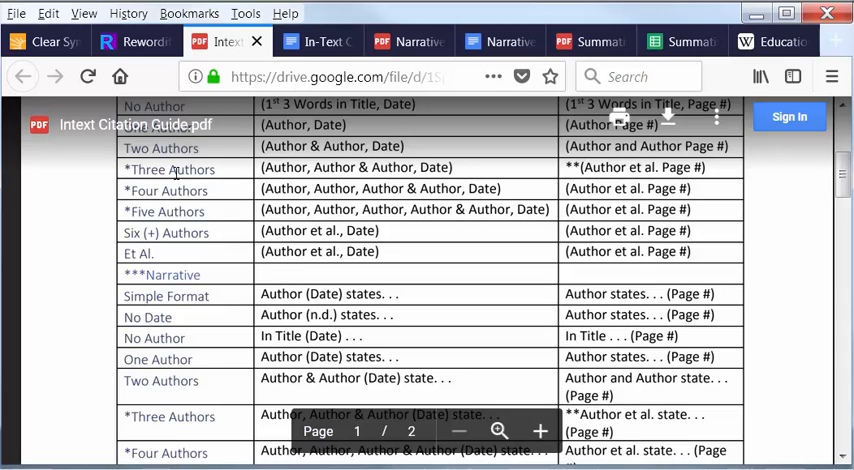
{"action": "mouse_move", "coordinate": [577, 196]}
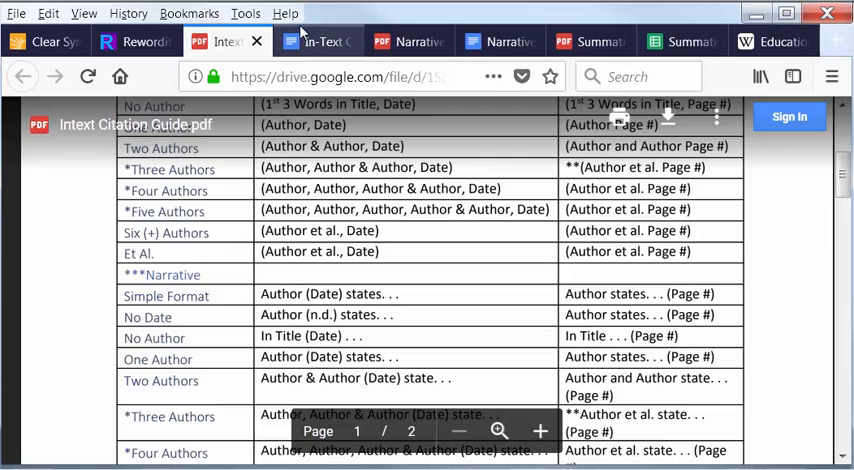
- View the In-Text Citation Guide Google Doc with its APA and MLA table
{"action": "left_click", "coordinate": [318, 41]}
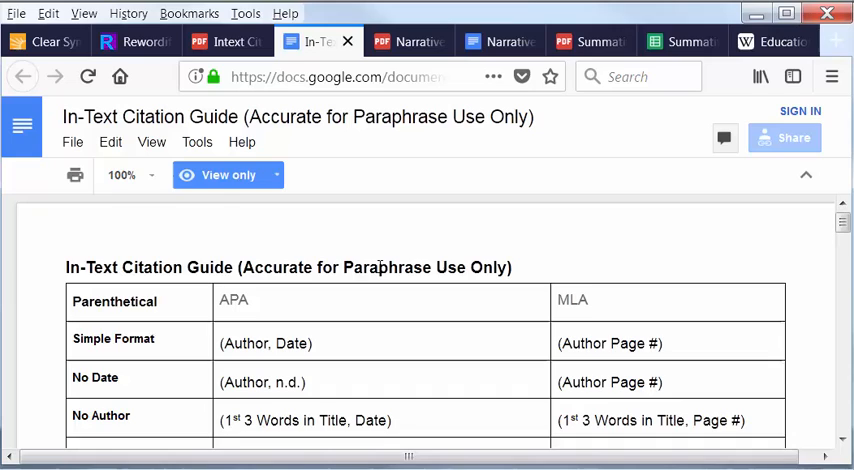
{"action": "mouse_move", "coordinate": [359, 335]}
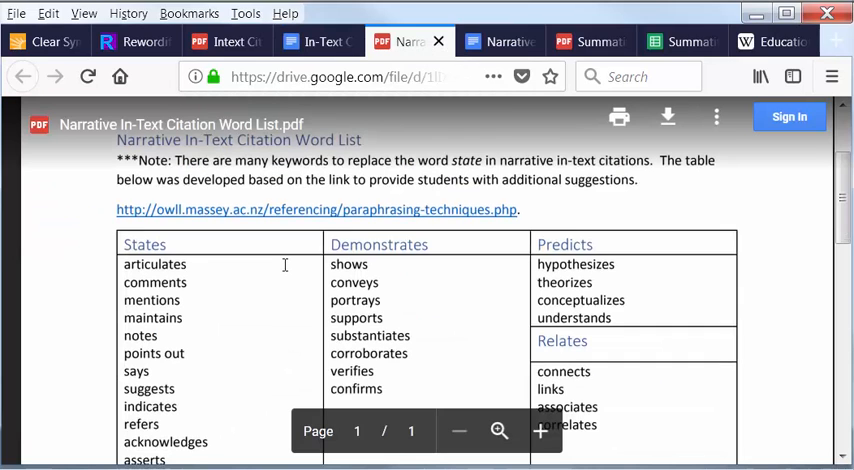
- Scroll through the word list PDF's alternatives to 'states', like articulates and argues
{"action": "scroll", "scroll_direction": "down", "scroll_amount": 3}
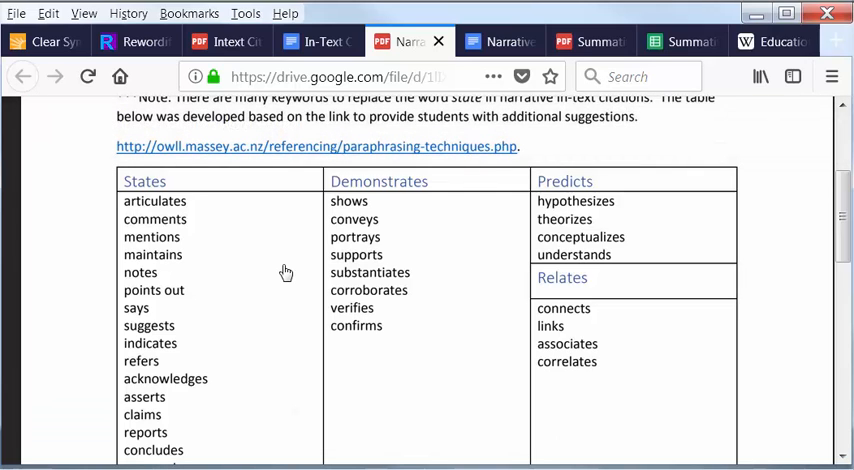
{"action": "scroll", "scroll_direction": "down", "scroll_amount": 3}
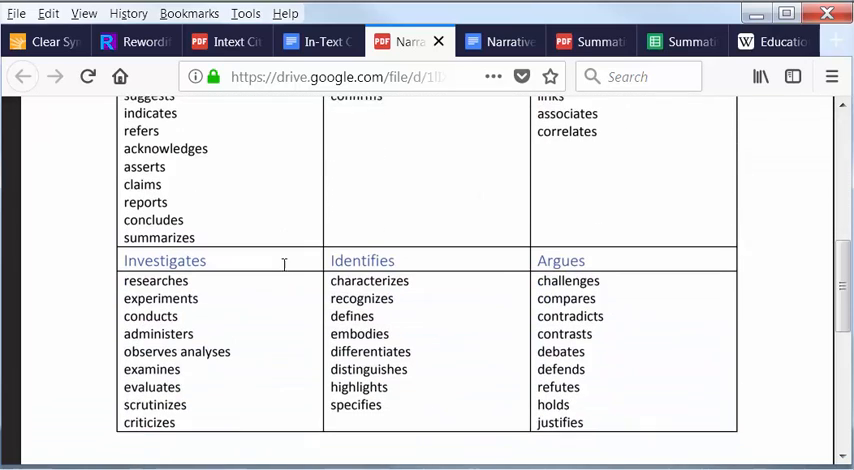
{"action": "scroll", "scroll_direction": "down", "scroll_amount": 3}
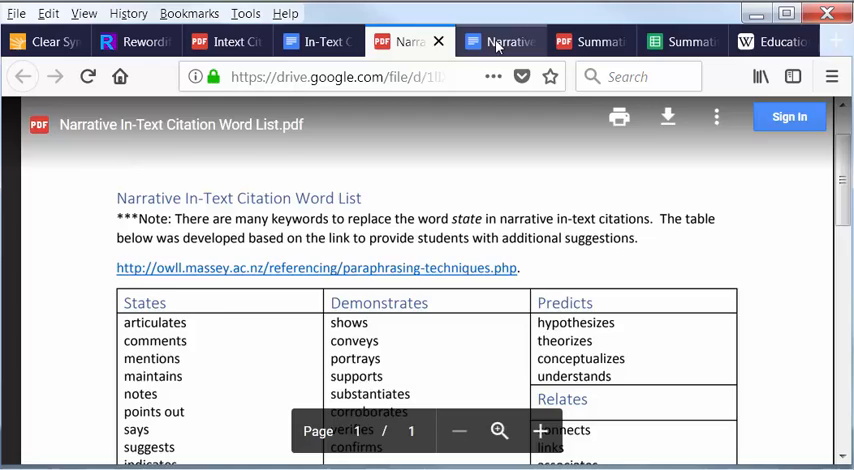
- View the Google Docs copy of the Narrative In-Text Citation Word List
{"action": "left_click", "coordinate": [500, 41]}
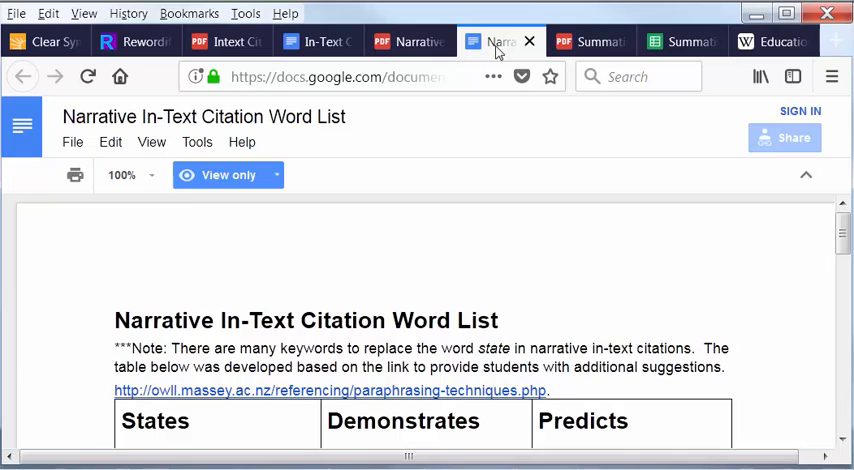
{"action": "mouse_move", "coordinate": [500, 42]}
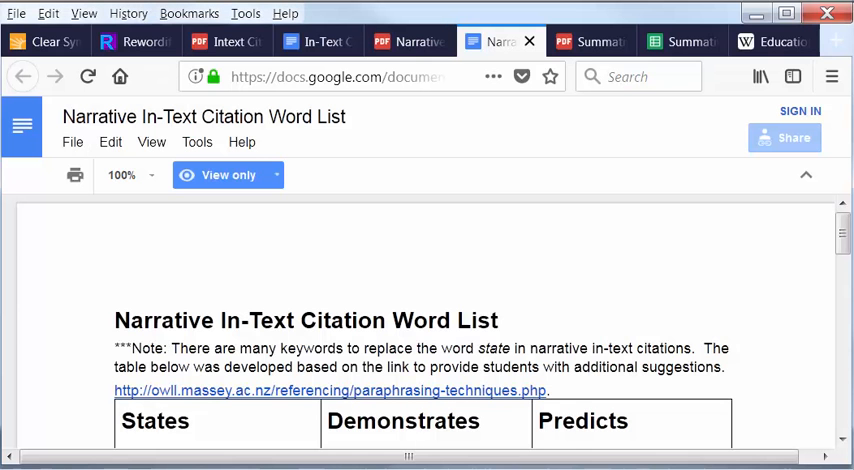
- Look over the Summative Evaluation rubric PDF's twenty-point paraphrase grading categories
{"action": "left_click", "coordinate": [588, 41]}
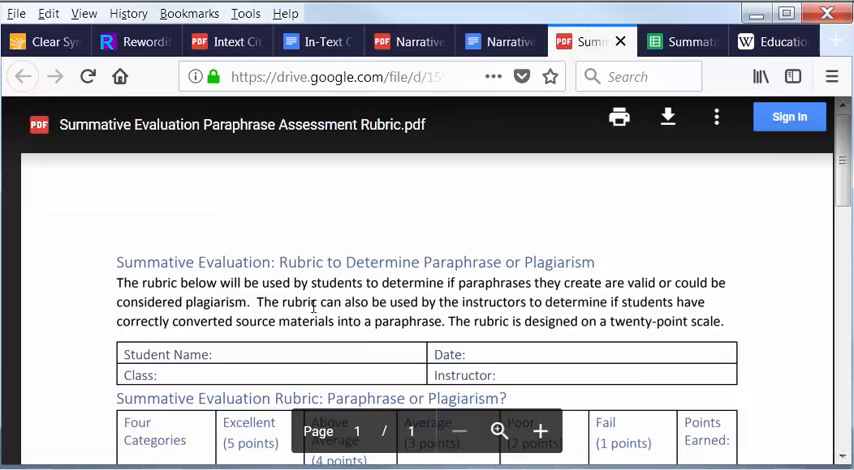
{"action": "scroll", "scroll_direction": "down", "scroll_amount": 3}
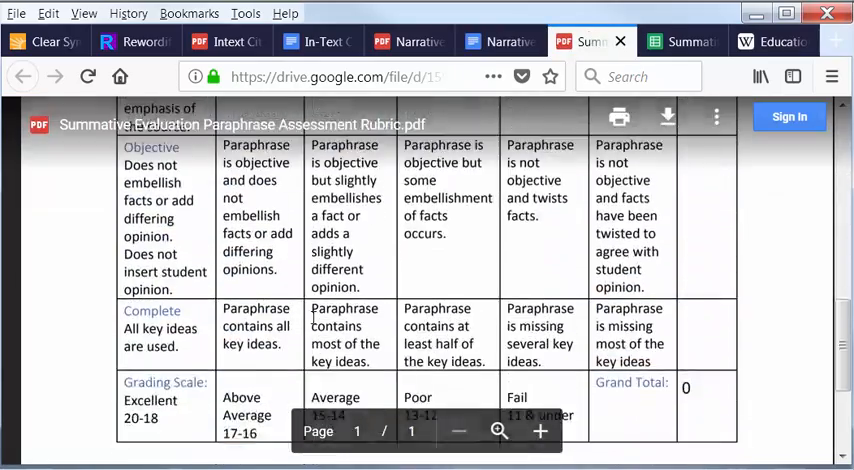
{"action": "scroll", "scroll_direction": "up", "scroll_amount": 3}
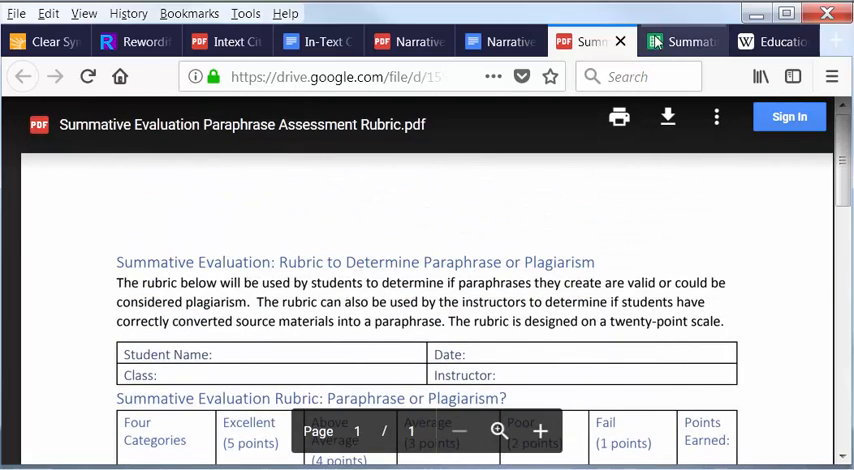
- In the rubric spreadsheet, select Grand Total cell G13 showing =SUM(G9:G12)
{"action": "left_click", "coordinate": [683, 41]}
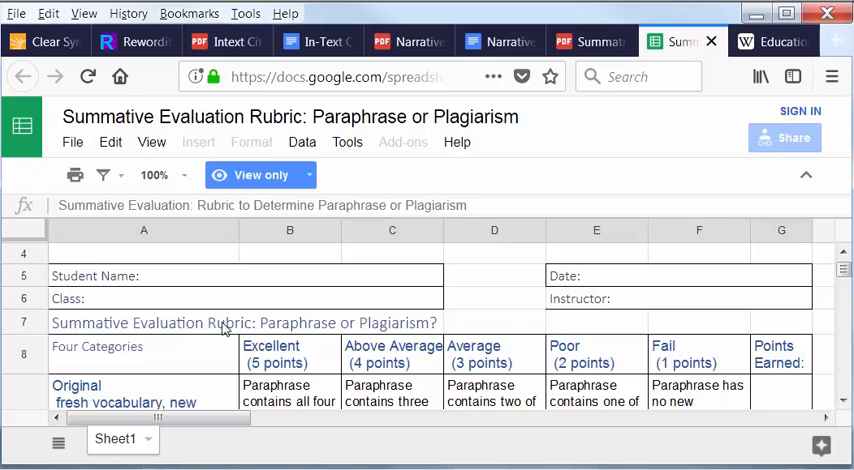
{"action": "scroll", "scroll_direction": "down", "scroll_amount": 3}
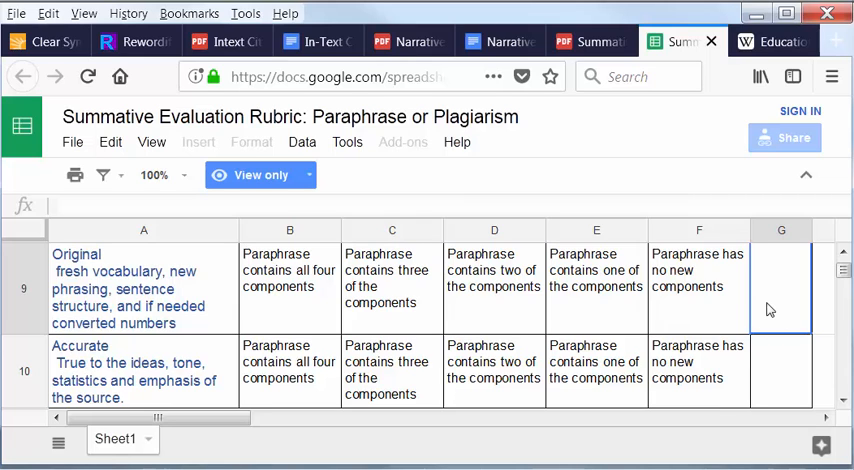
{"action": "mouse_move", "coordinate": [763, 350]}
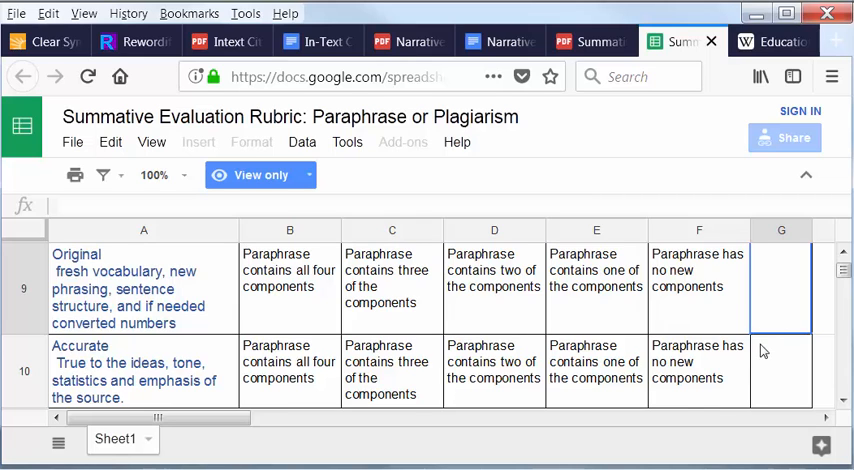
{"action": "scroll", "scroll_direction": "down", "scroll_amount": 3}
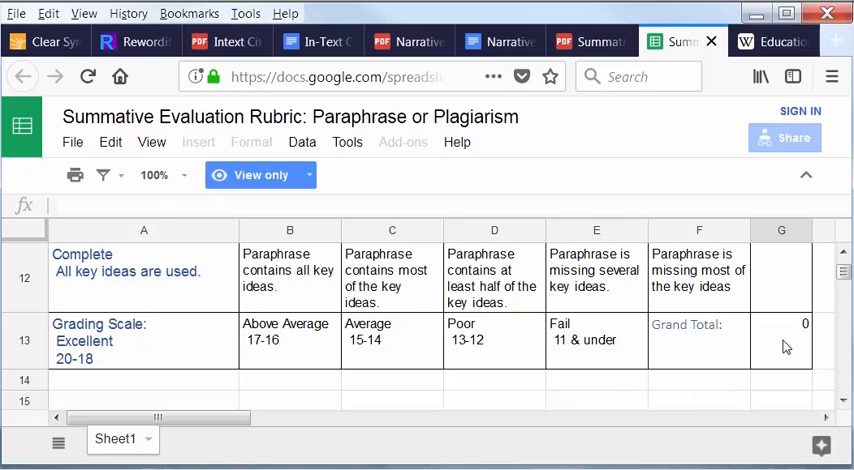
{"action": "left_click", "coordinate": [781, 340]}
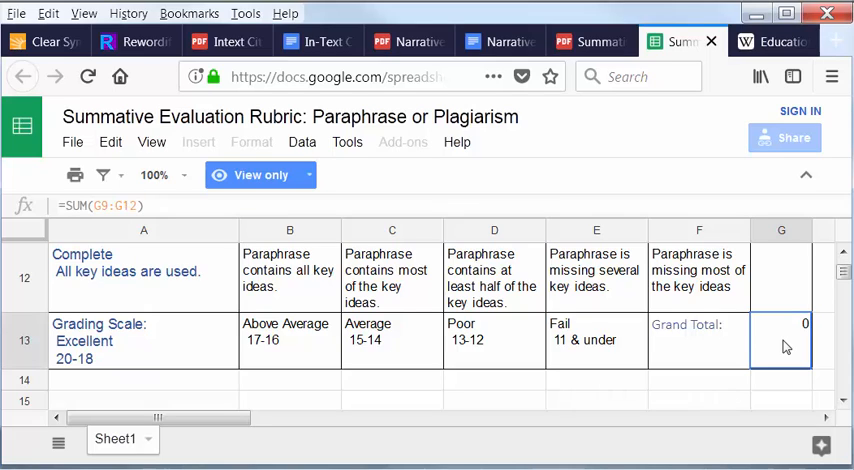